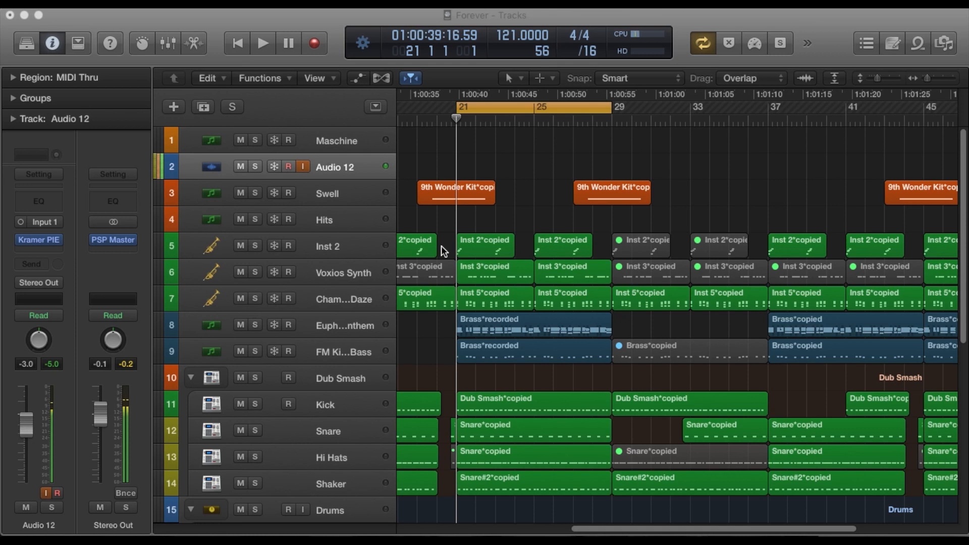
{"action": "mouse_move", "coordinate": [506, 172]}
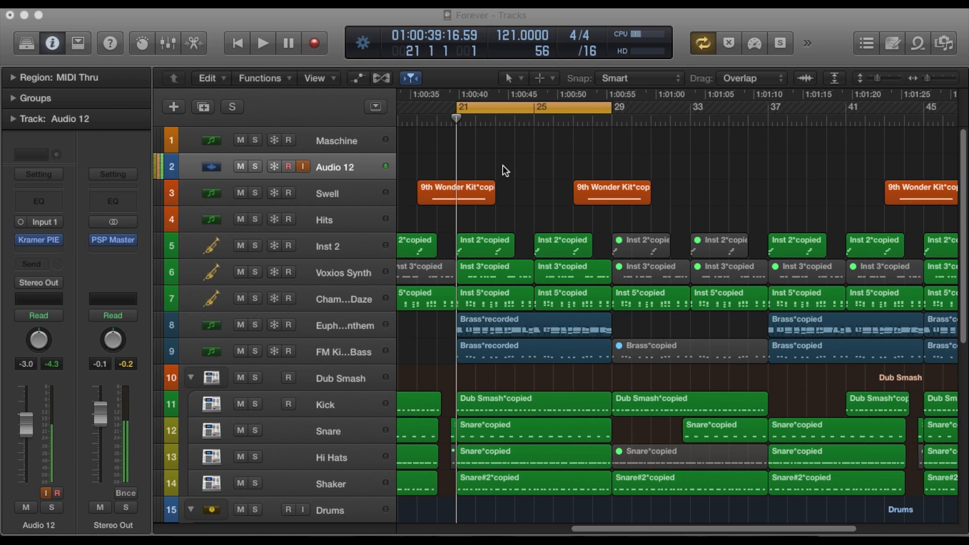
{"action": "mouse_move", "coordinate": [414, 172]}
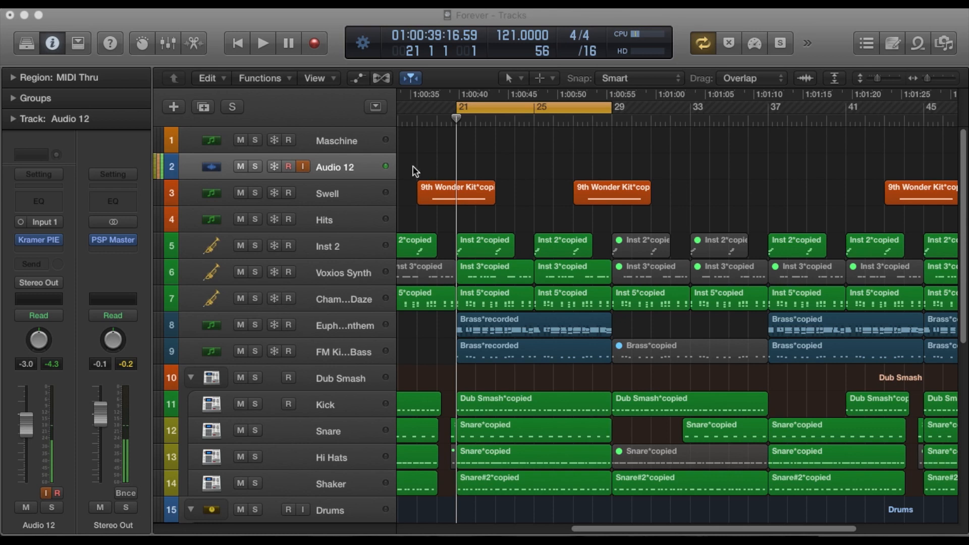
{"action": "mouse_move", "coordinate": [523, 157]}
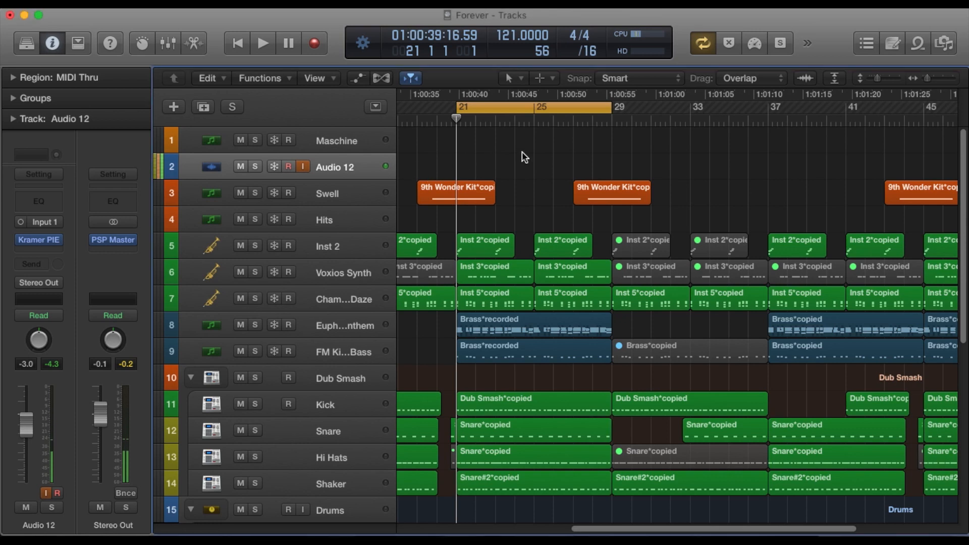
Audition the arrangement with the Euphoria Anthem track and Brass region selected
{"action": "left_click", "coordinate": [262, 43]}
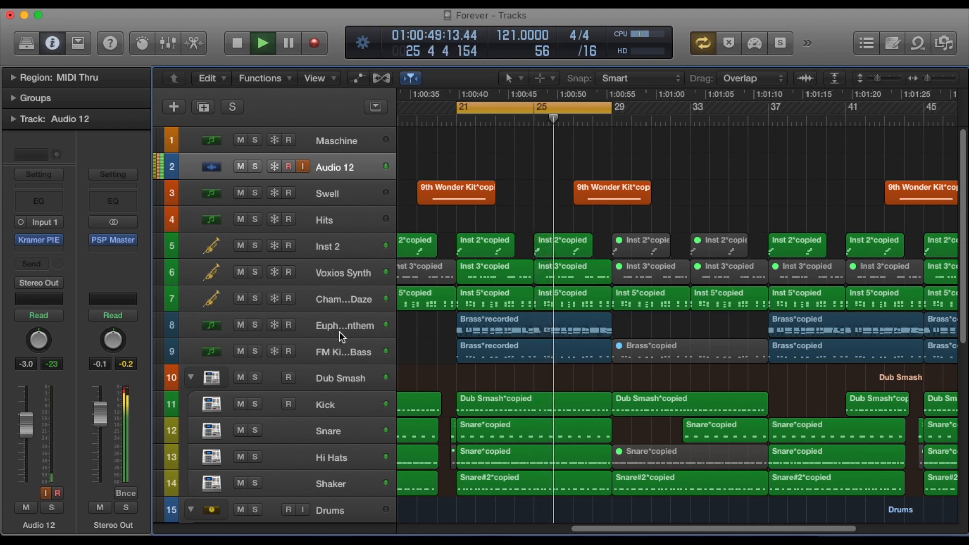
{"action": "left_click", "coordinate": [533, 325]}
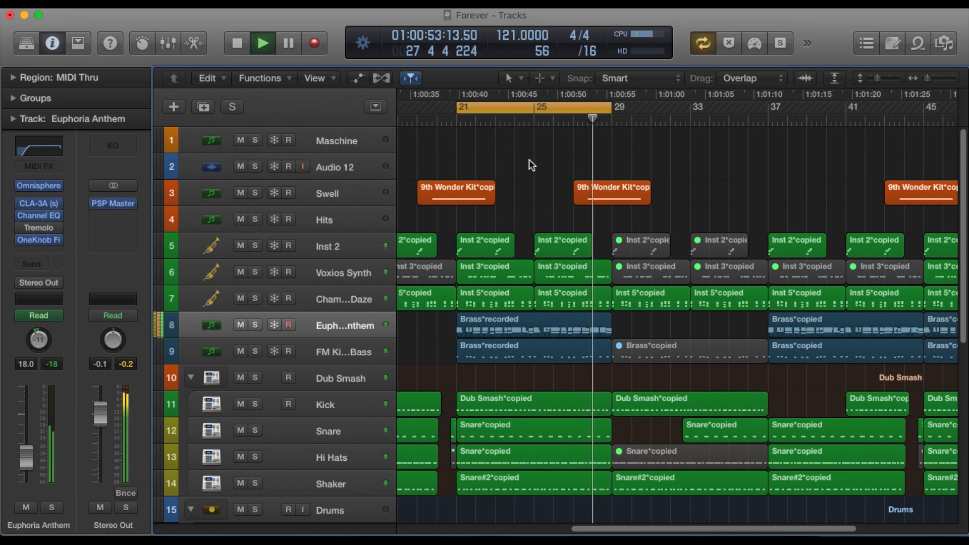
{"action": "left_click", "coordinate": [262, 42]}
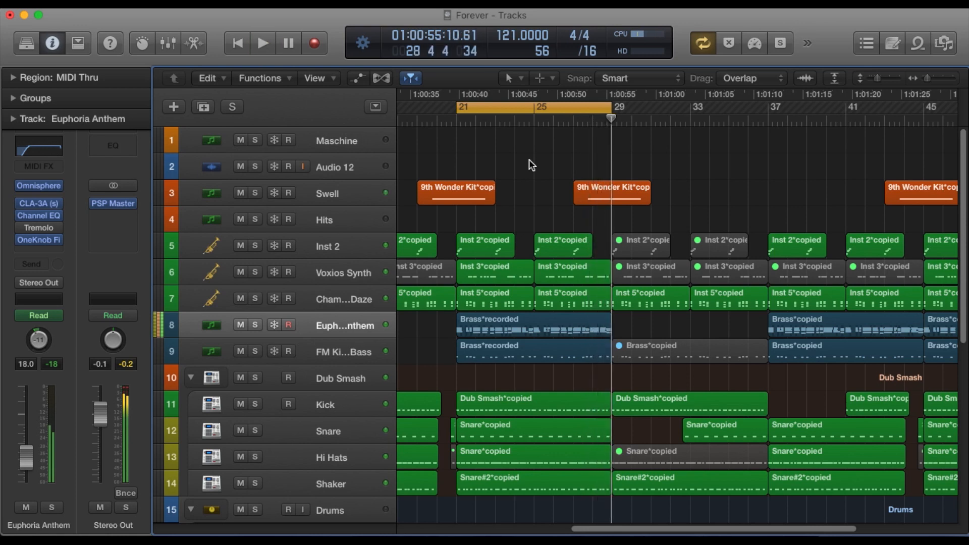
{"action": "left_click", "coordinate": [335, 167]}
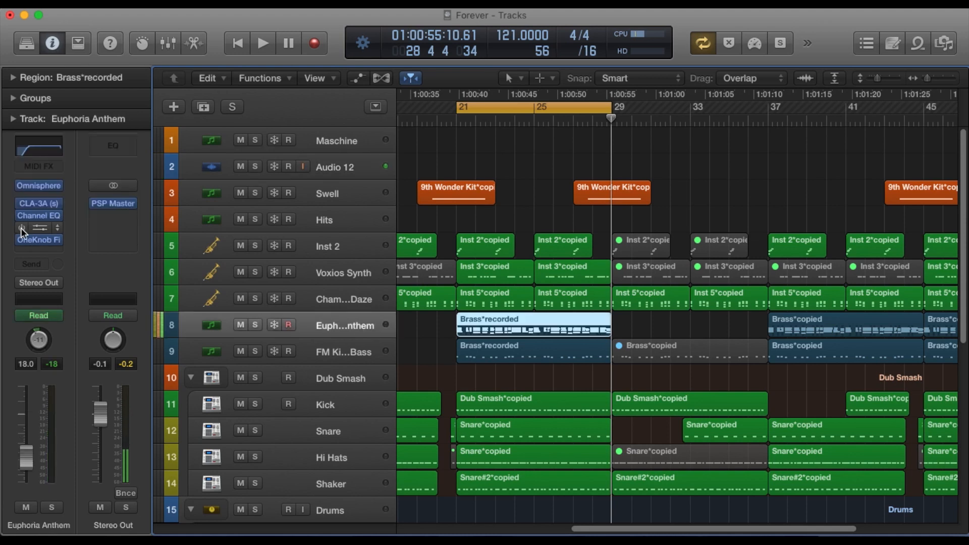
{"action": "left_click", "coordinate": [262, 42]}
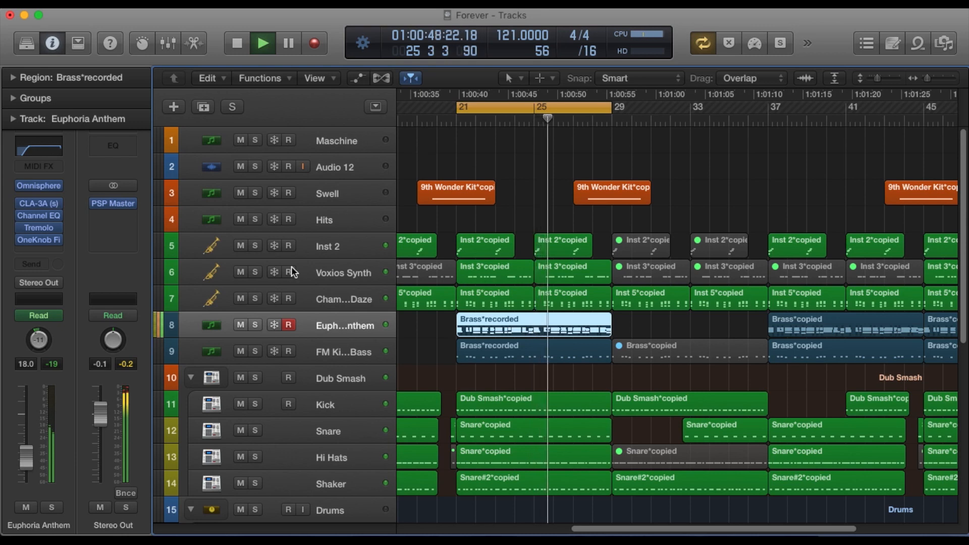
Reselect the Euphoria Anthem track and open the Audio FX plug-in list
{"action": "left_click", "coordinate": [253, 326]}
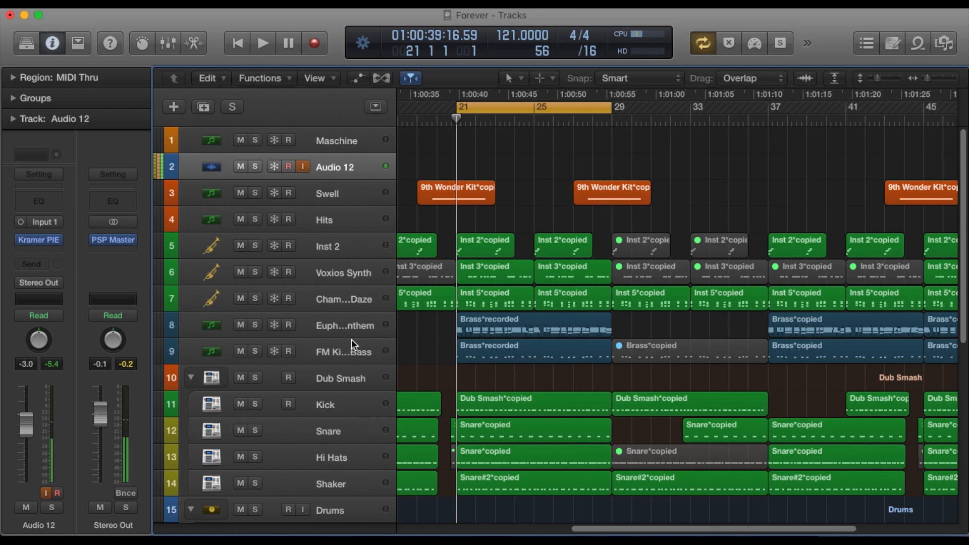
{"action": "left_click", "coordinate": [533, 324]}
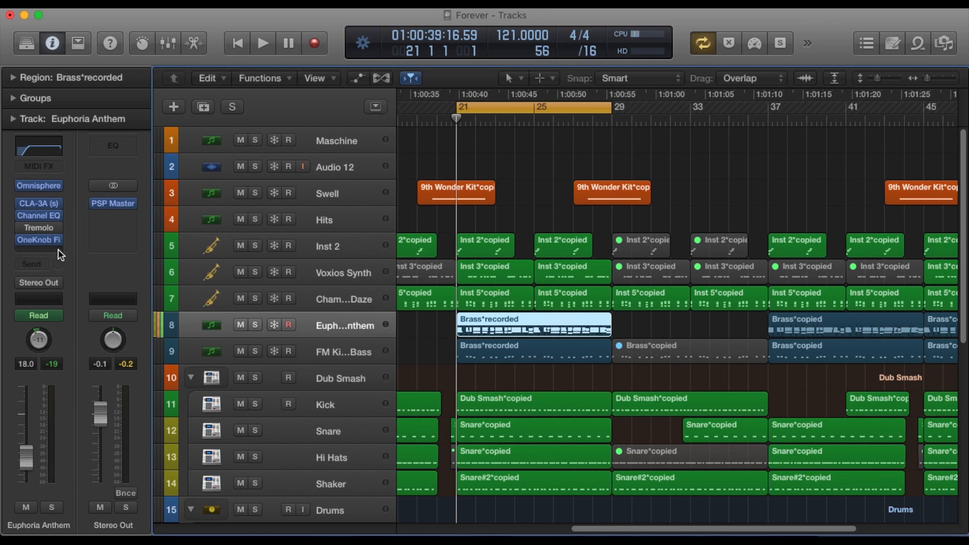
{"action": "left_click", "coordinate": [39, 252]}
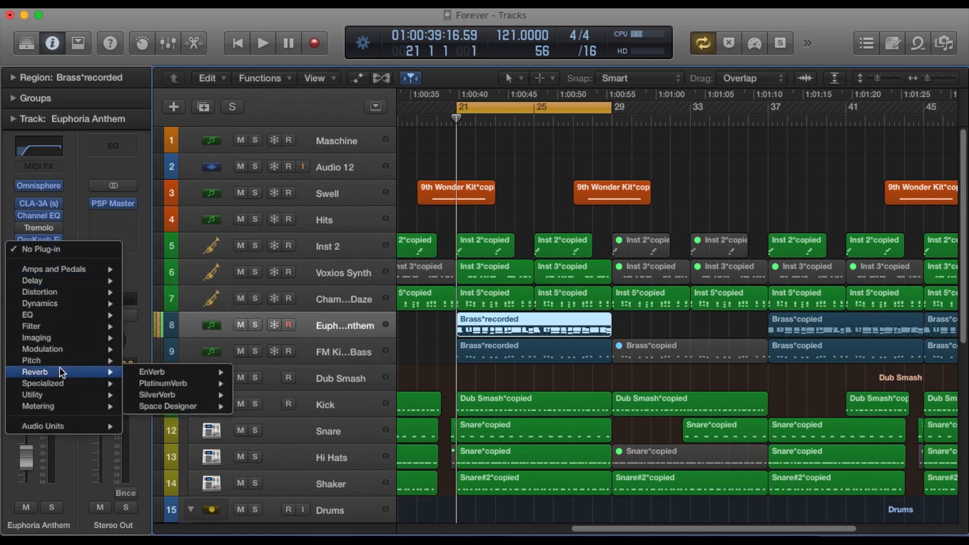
{"action": "mouse_move", "coordinate": [60, 349]}
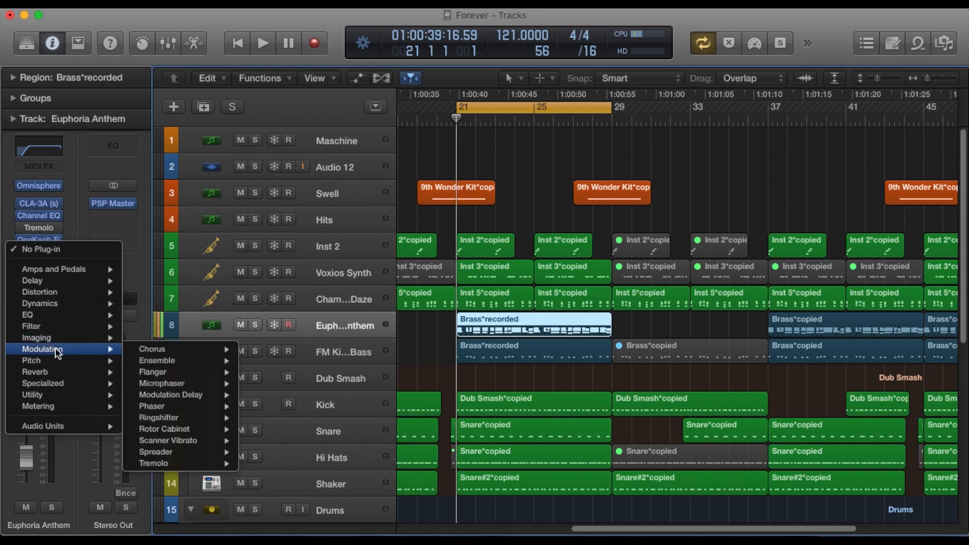
{"action": "mouse_move", "coordinate": [154, 464]}
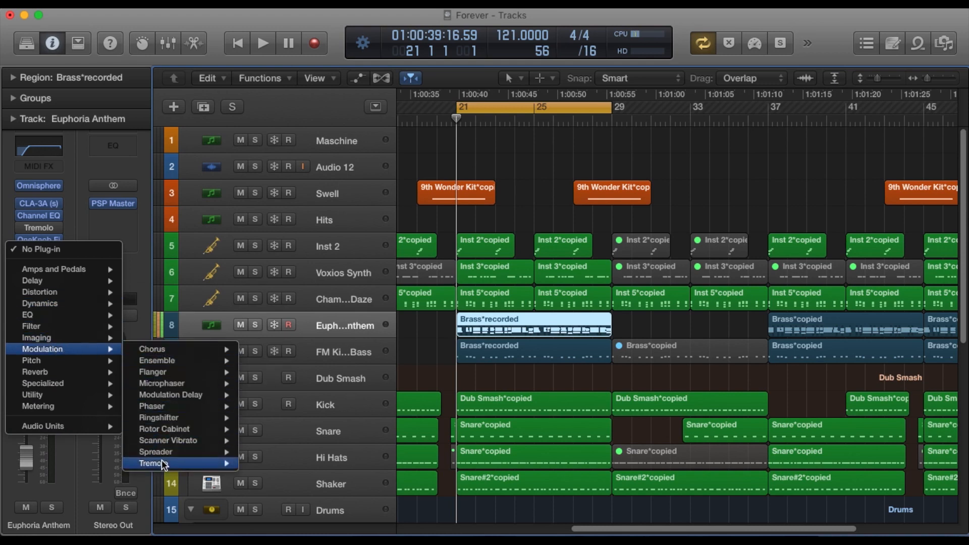
{"action": "mouse_move", "coordinate": [154, 463]}
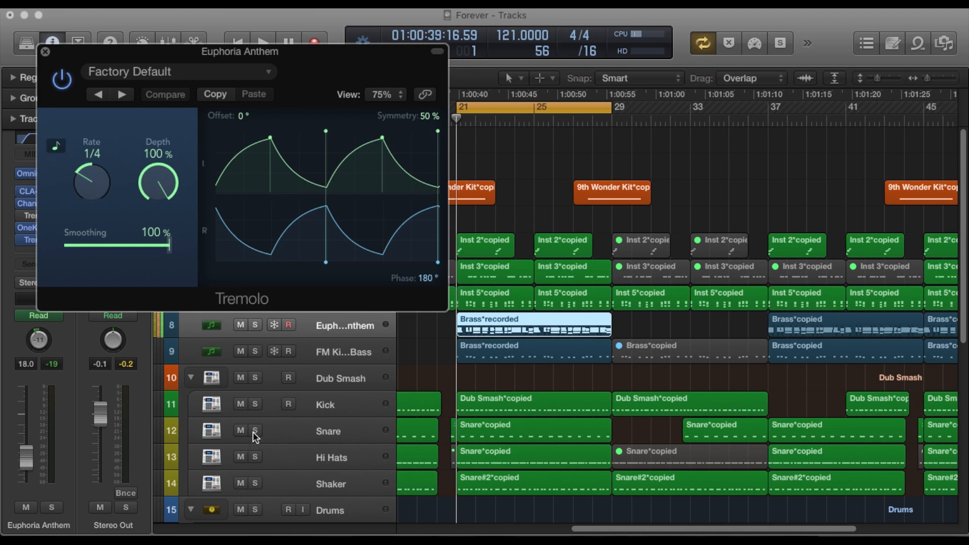
{"action": "mouse_move", "coordinate": [427, 281]}
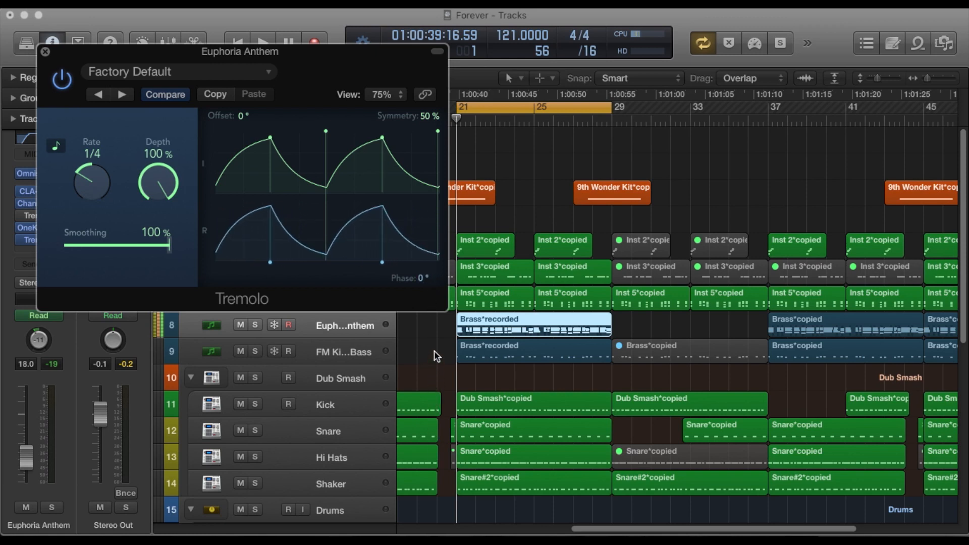
{"action": "mouse_move", "coordinate": [393, 193]}
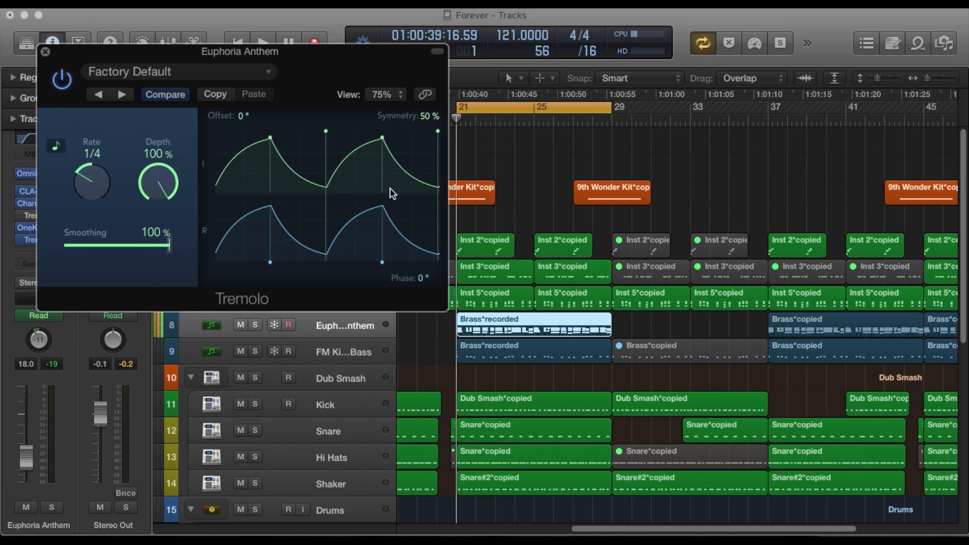
{"action": "mouse_move", "coordinate": [471, 195]}
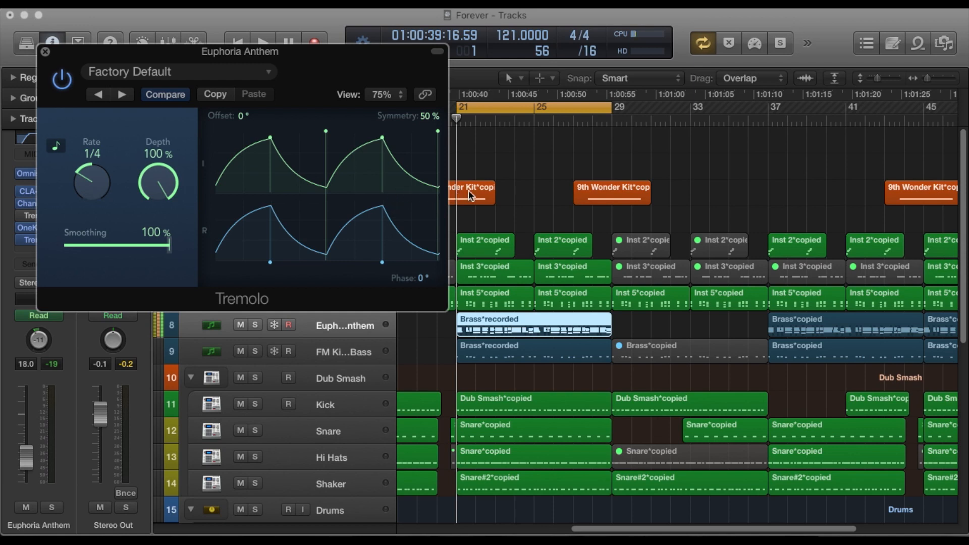
Solo the Euphoria Anthem track so its 0° phase Tremolo plays alone
{"action": "left_click", "coordinate": [262, 41]}
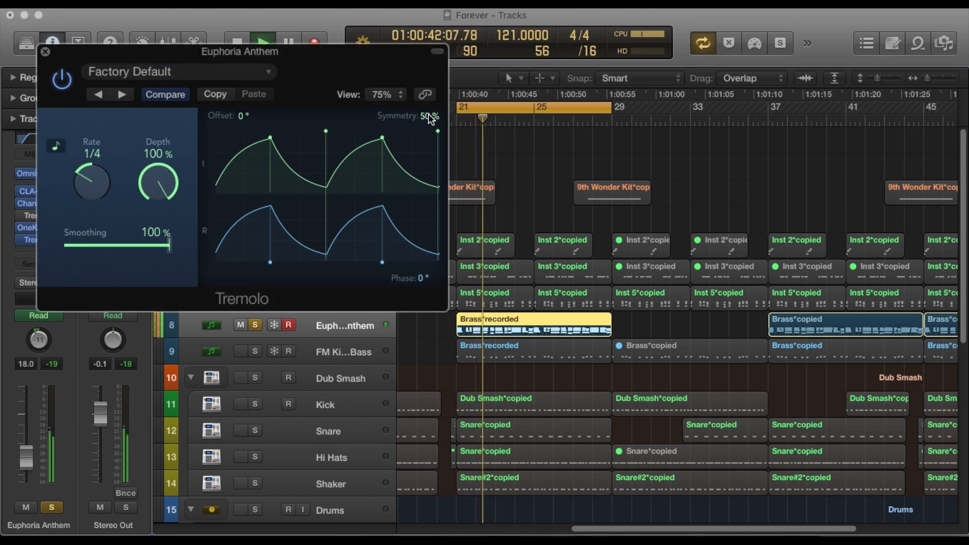
Raise Tremolo symmetry to 95% and lower its offset to -20°
{"action": "left_click_drag", "start_coordinate": [426, 117], "coordinate": [427, 80]}
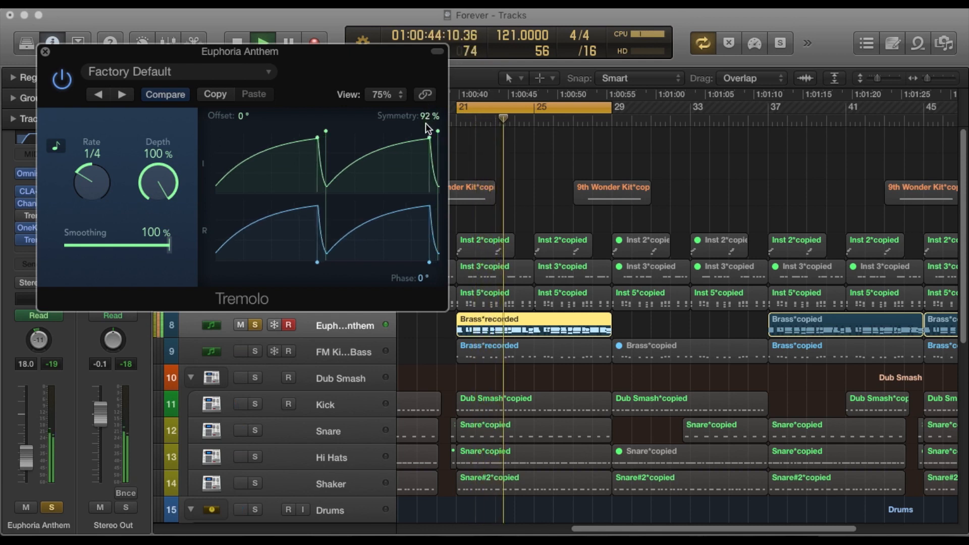
{"action": "left_click_drag", "start_coordinate": [428, 124], "coordinate": [429, 117]}
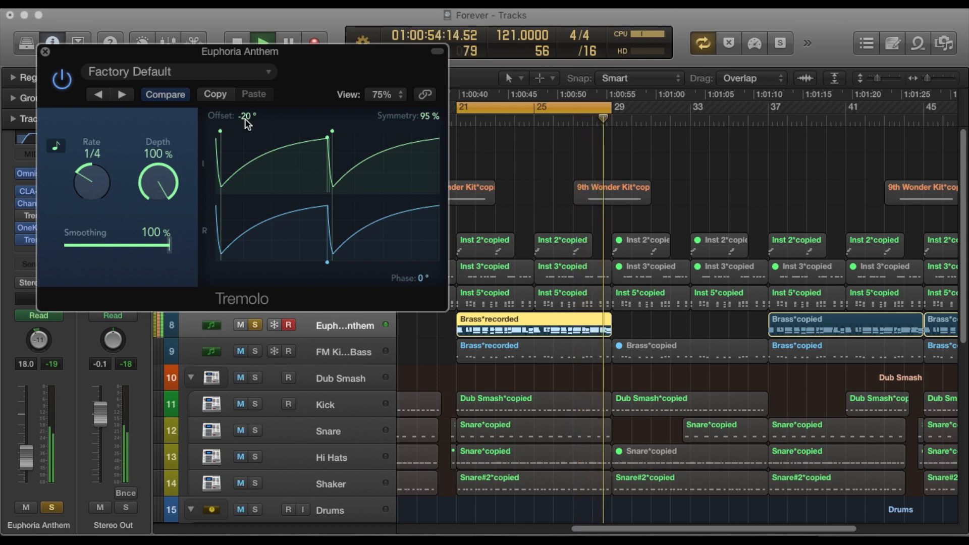
Sweep Tremolo smoothing low then high, settling at 99%, and audition 52% depth
{"action": "left_click_drag", "start_coordinate": [170, 245], "coordinate": [158, 246]}
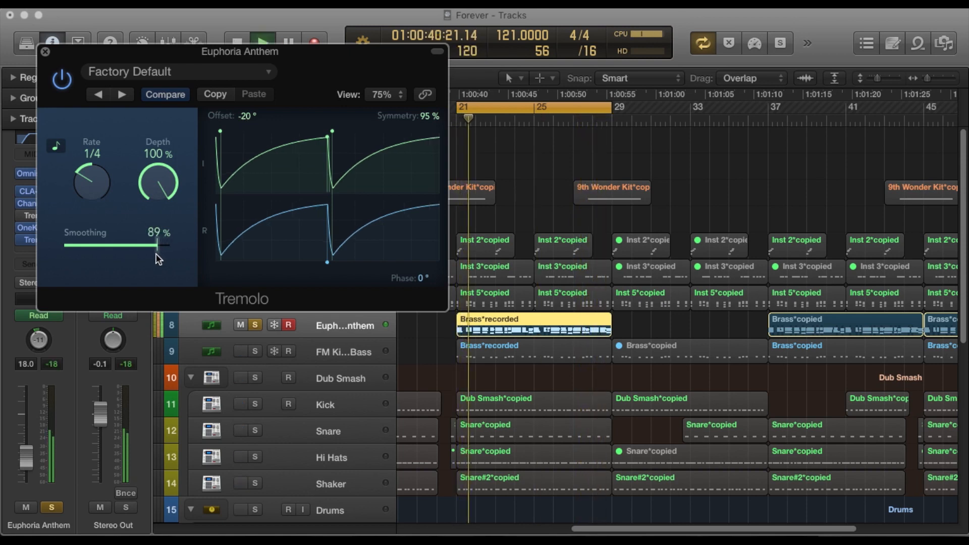
{"action": "left_click_drag", "start_coordinate": [157, 245], "coordinate": [108, 244]}
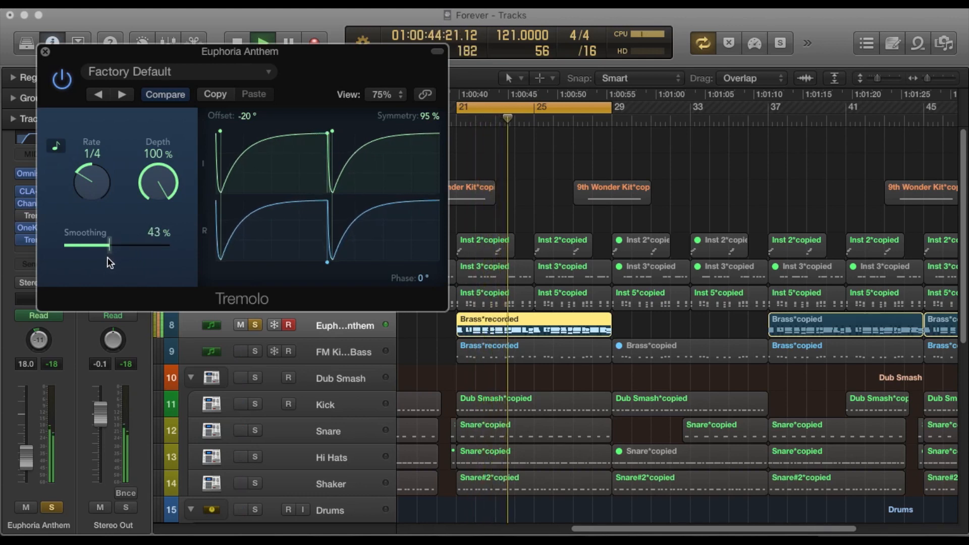
{"action": "left_click_drag", "start_coordinate": [108, 245], "coordinate": [84, 244]}
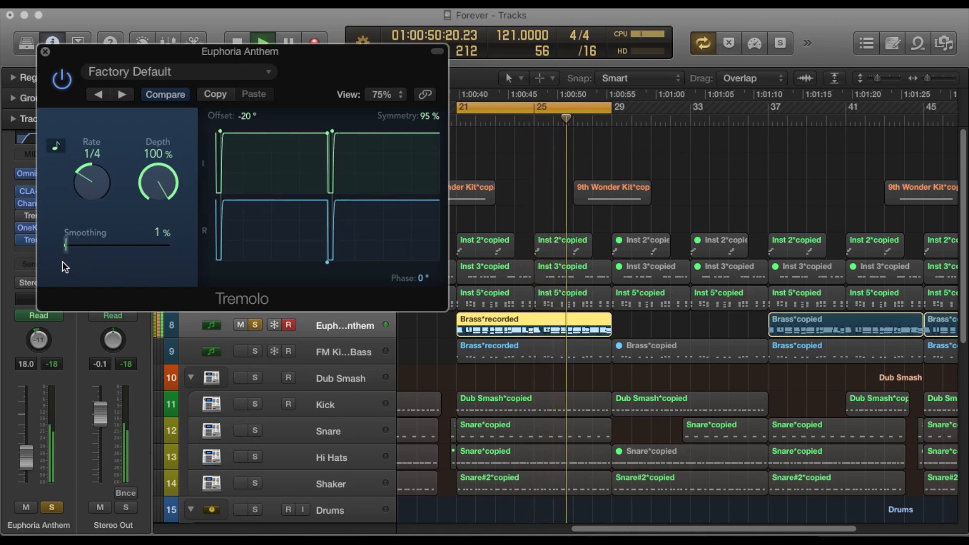
{"action": "left_click_drag", "start_coordinate": [66, 245], "coordinate": [75, 245]}
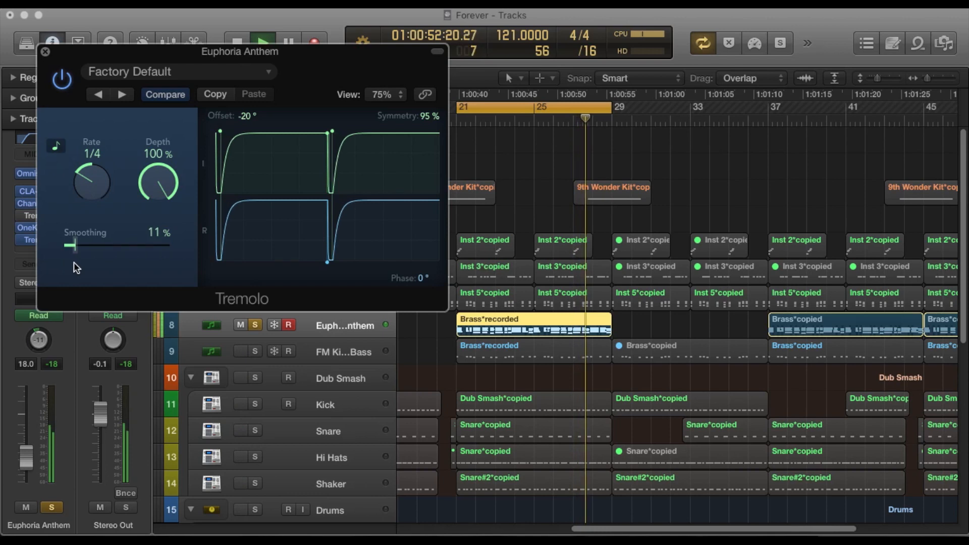
{"action": "left_click_drag", "start_coordinate": [74, 245], "coordinate": [123, 245]}
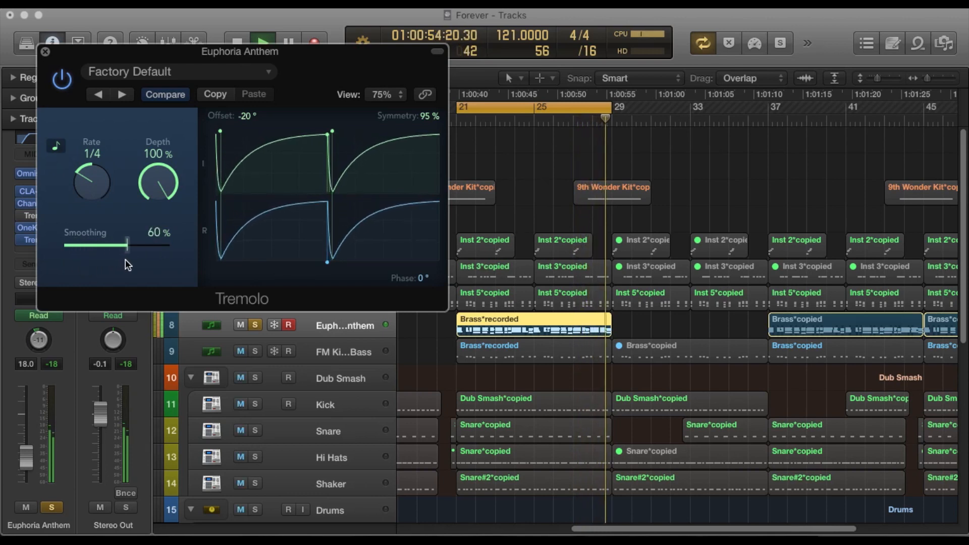
{"action": "left_click_drag", "start_coordinate": [124, 245], "coordinate": [156, 245]}
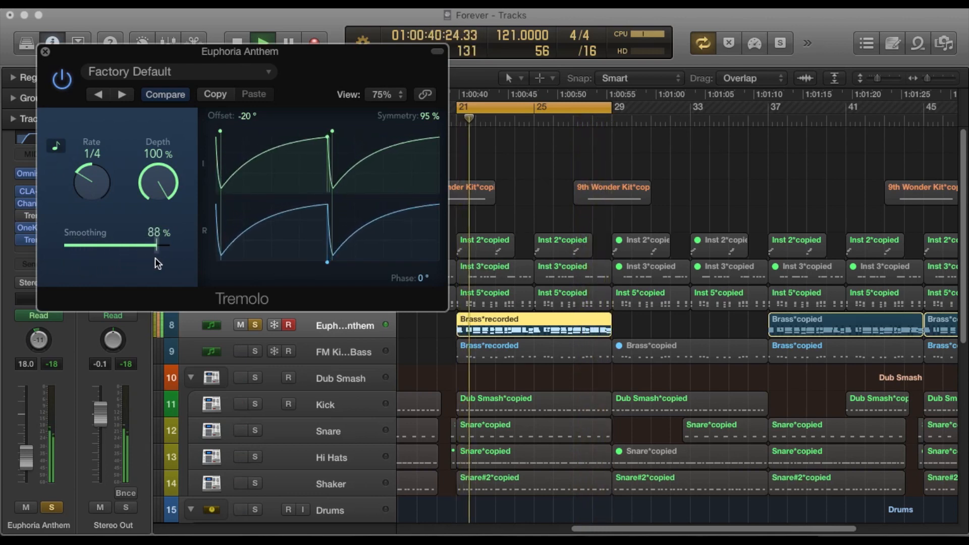
{"action": "left_click_drag", "start_coordinate": [156, 246], "coordinate": [167, 245]}
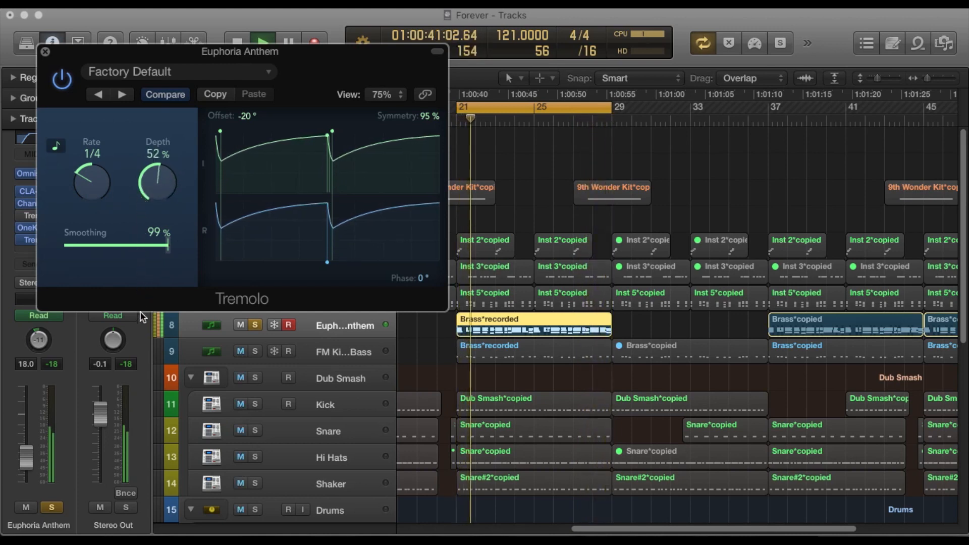
Restore Tremolo depth to 100% and close the plug-in window
{"action": "left_click_drag", "start_coordinate": [157, 182], "coordinate": [158, 148]}
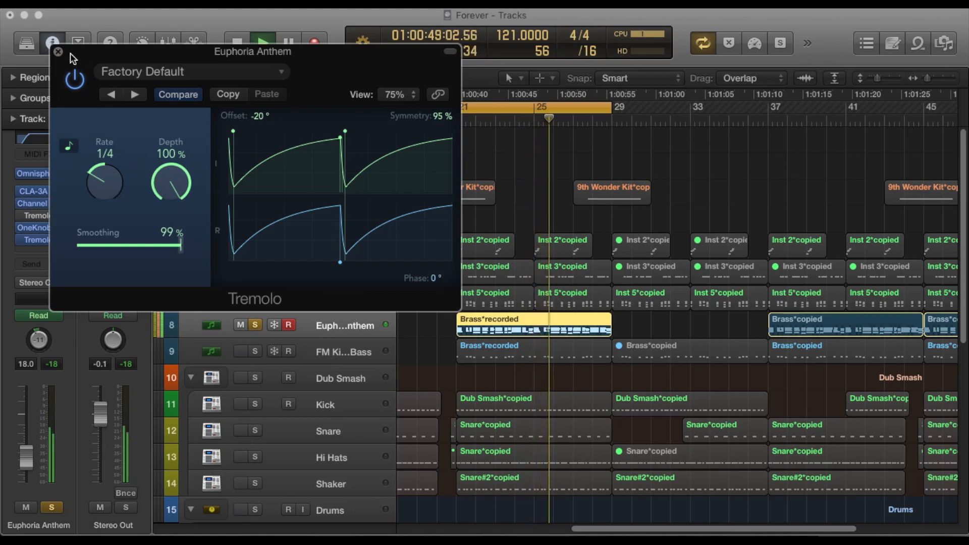
{"action": "left_click", "coordinate": [57, 52]}
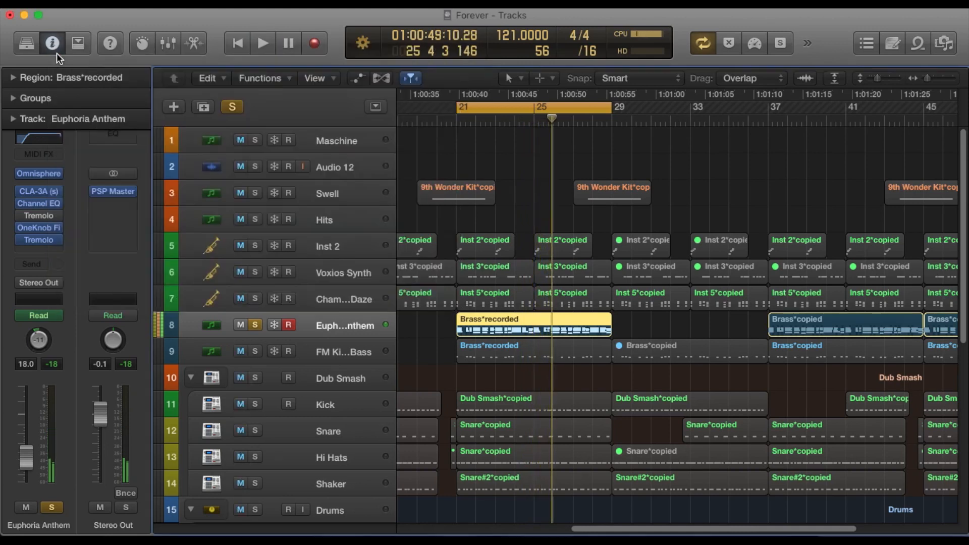